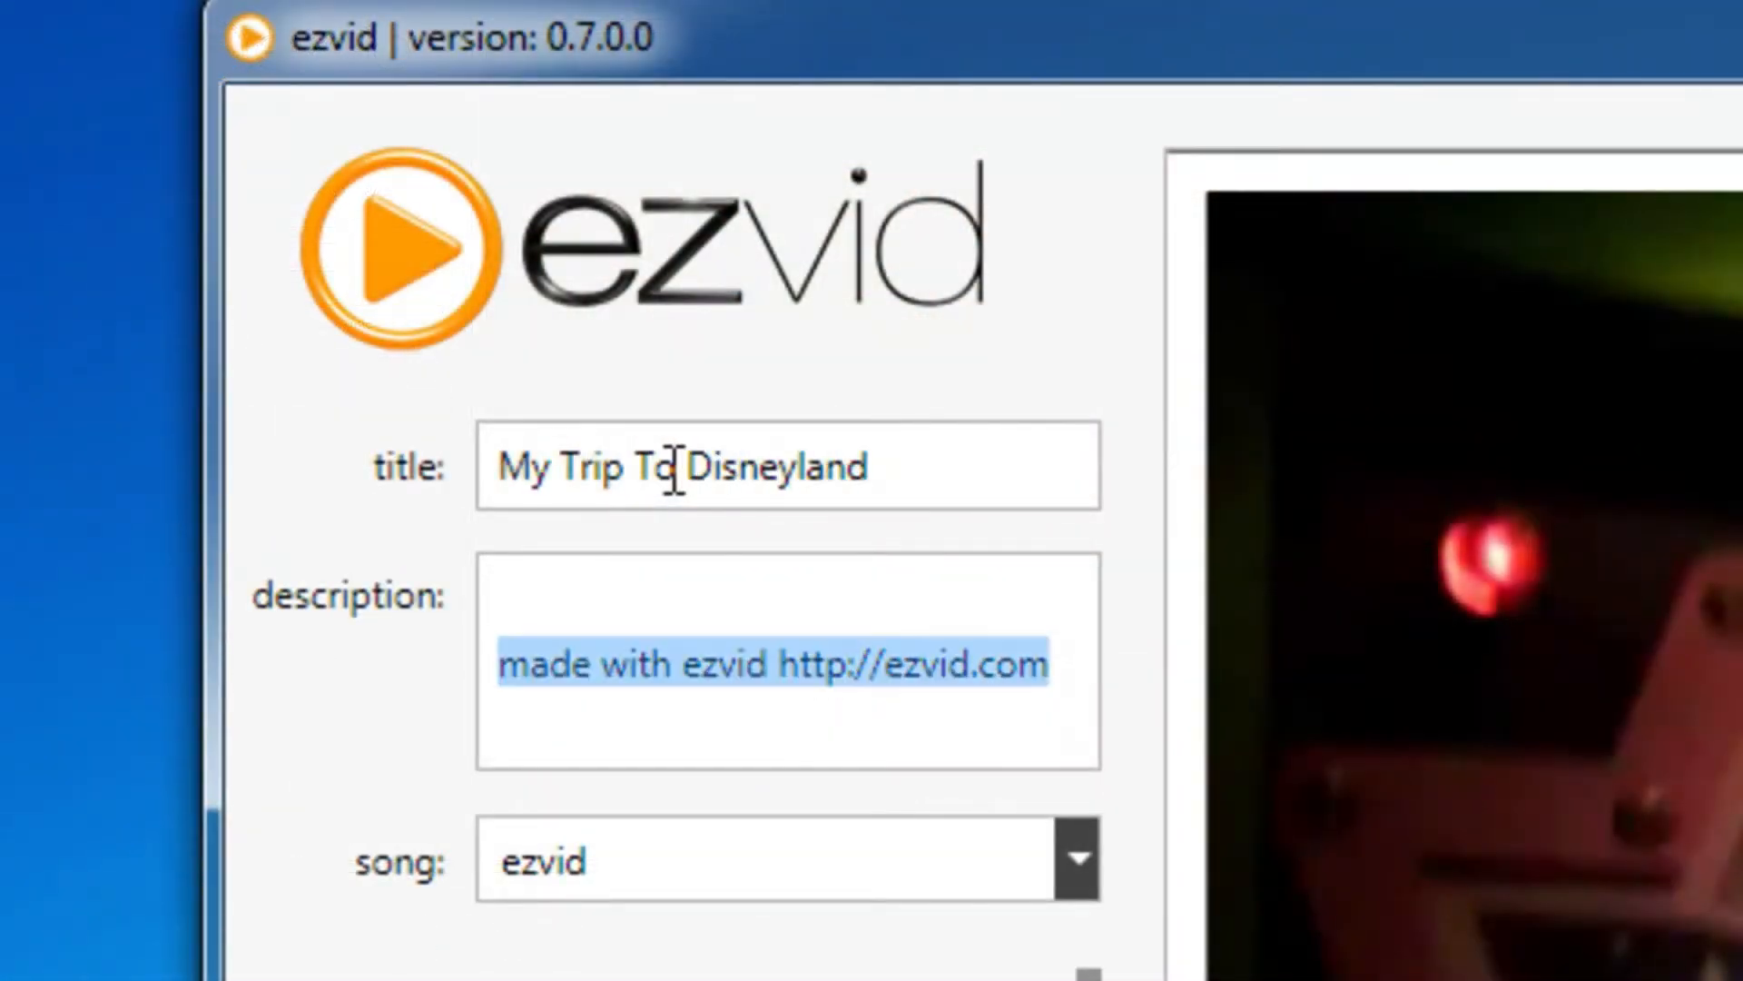
type("Back in October, I took a trip to")
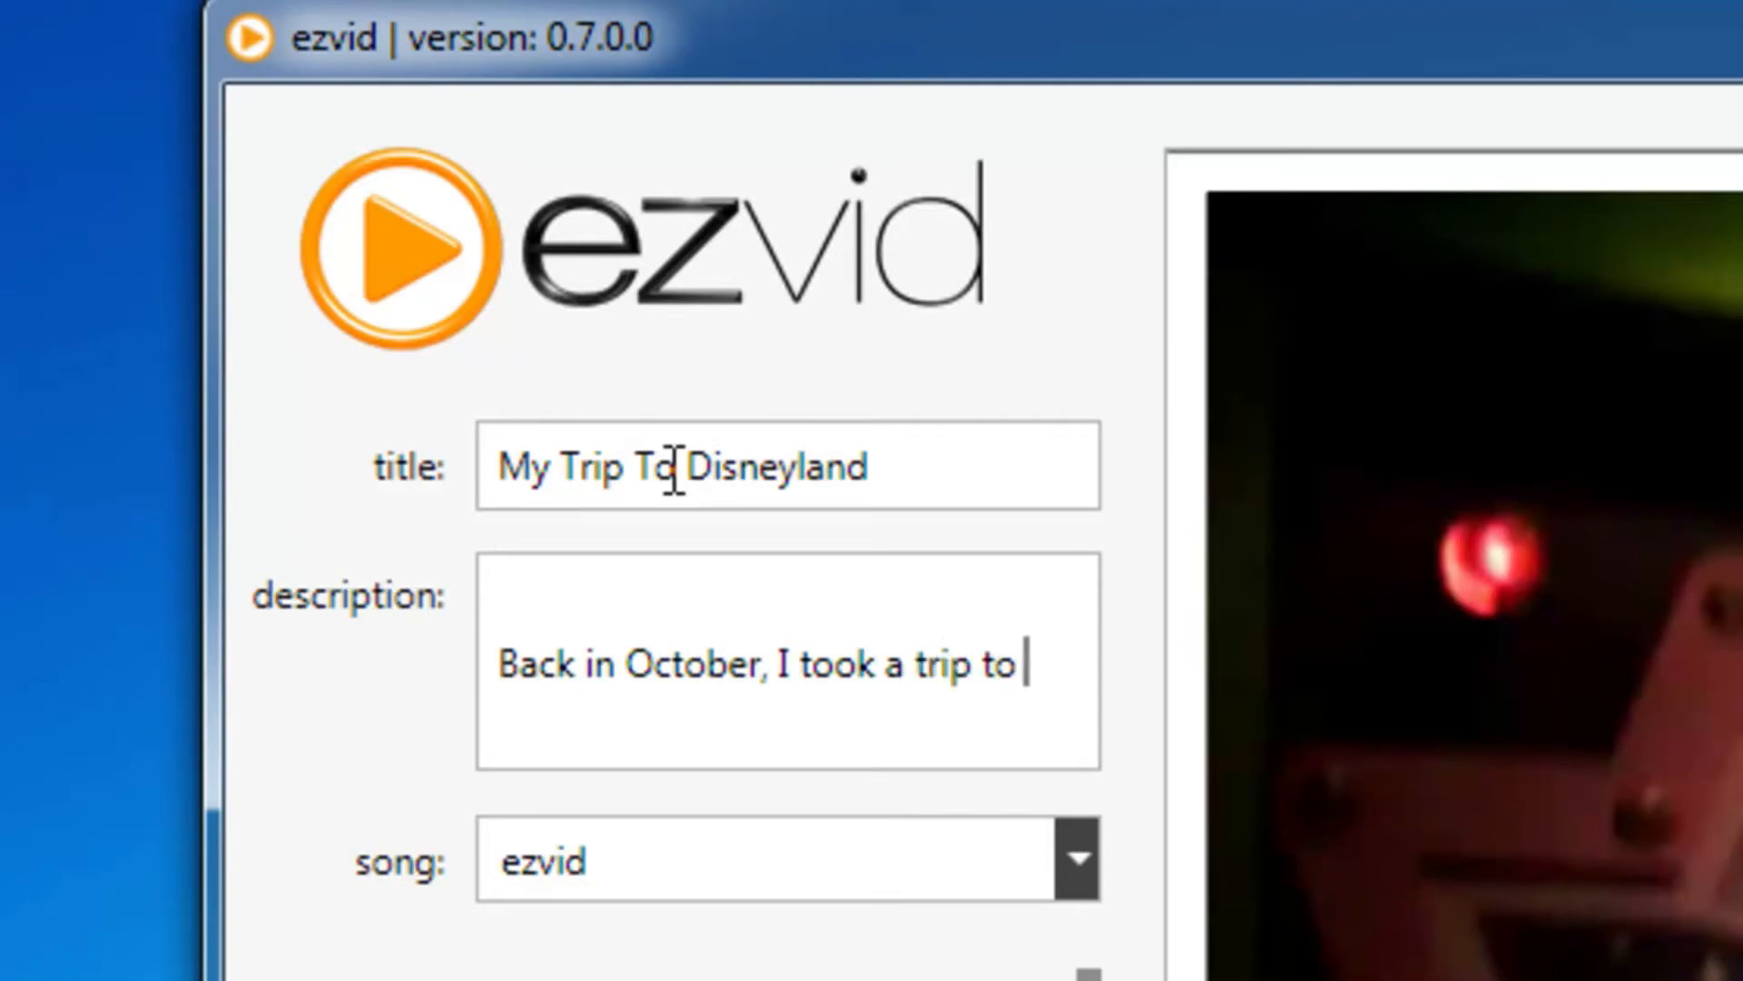
type("Disneyland - here are some videos from that")
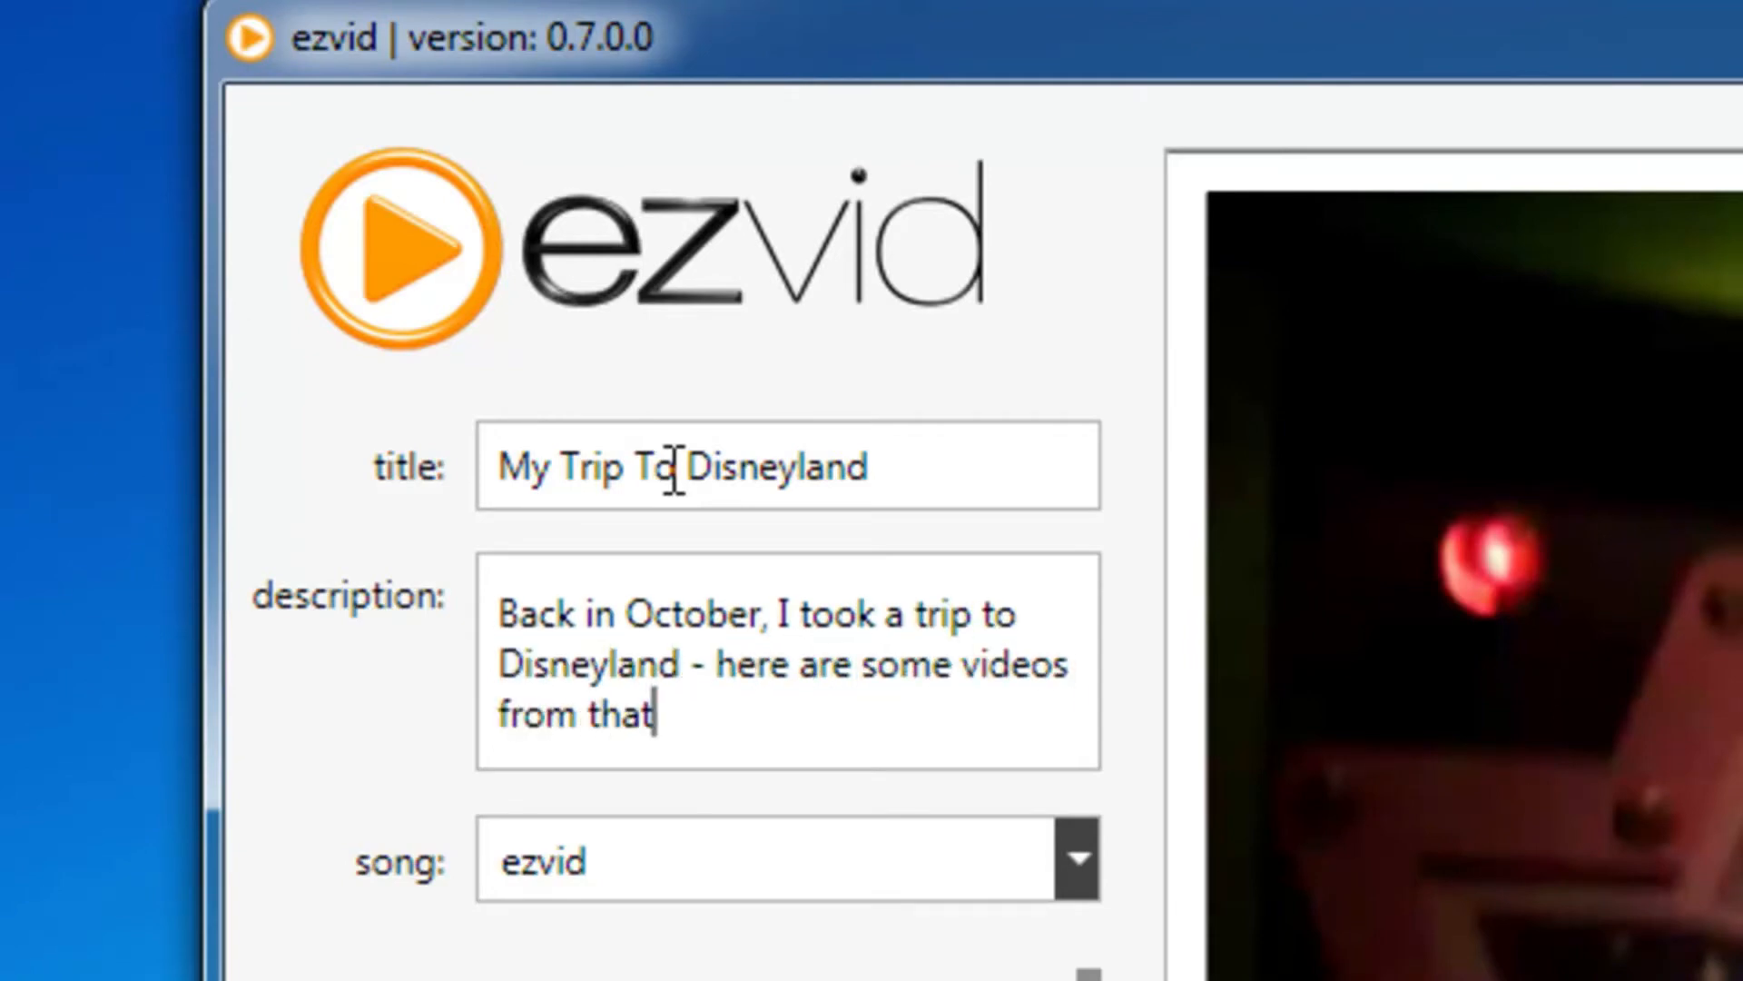
scroll("down", 3)
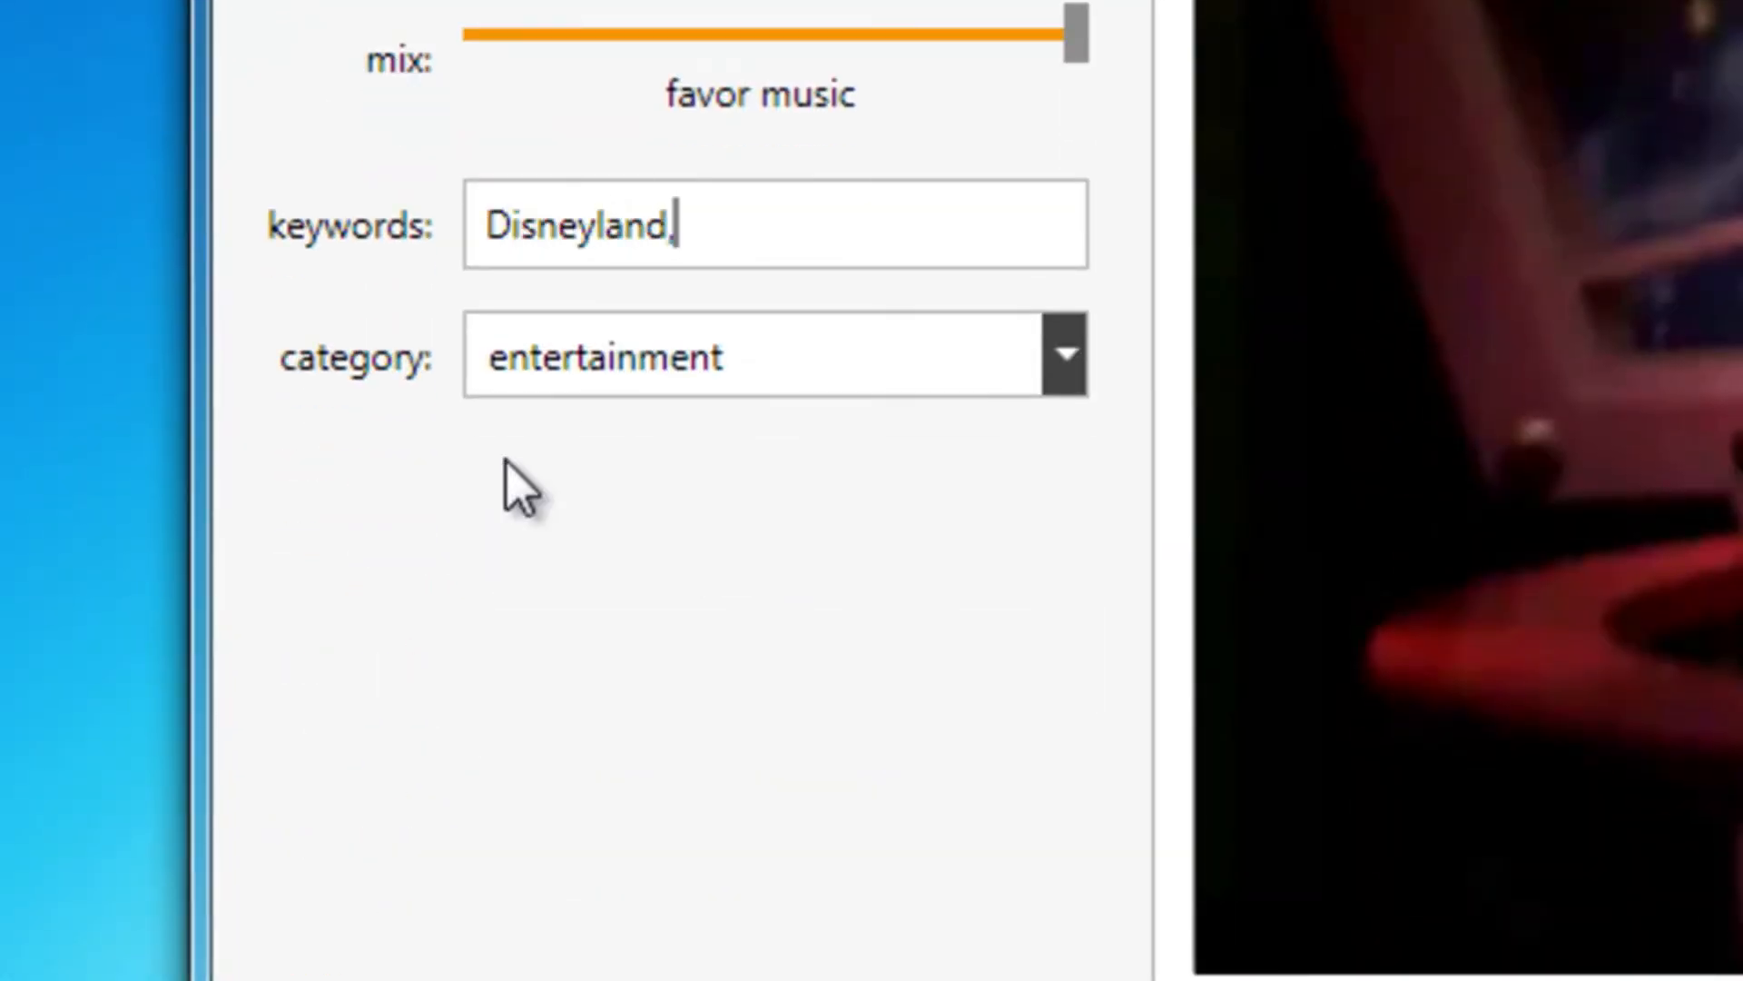